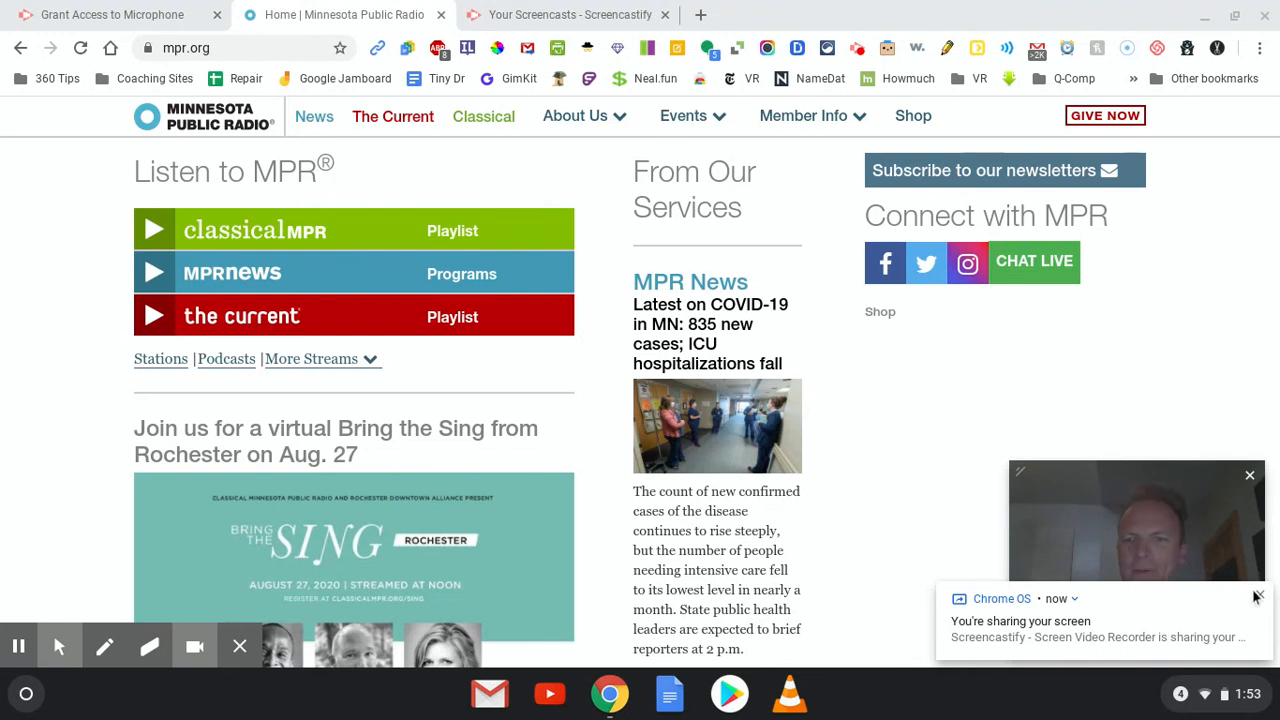
- Close the 'You're sharing your screen' notification while recording continues
left_click(1249, 475)
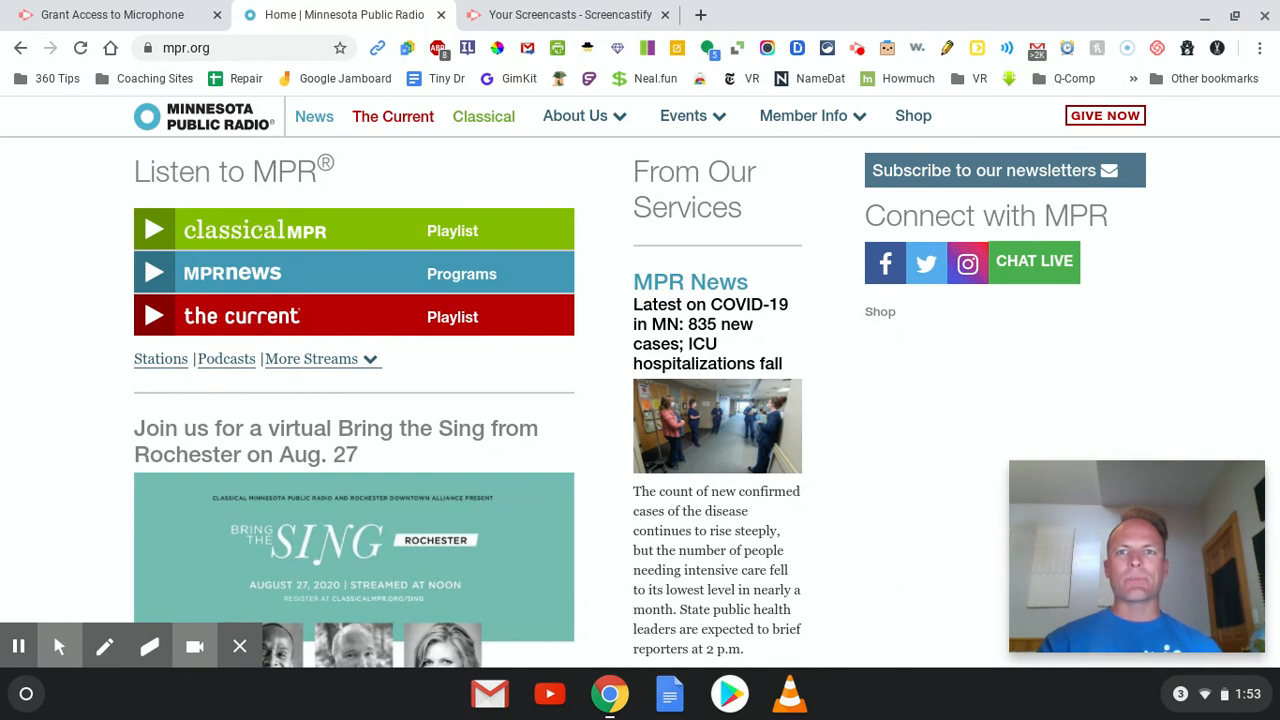
mouse_move(1184, 216)
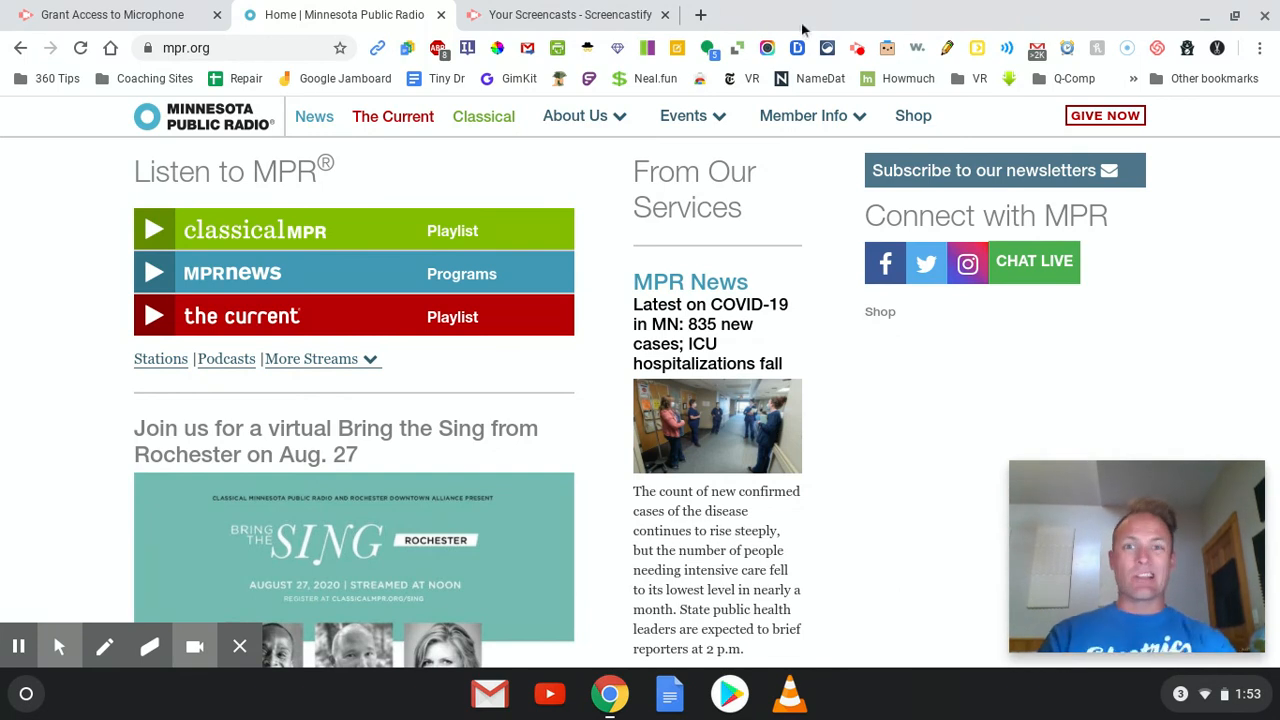
mouse_move(699, 14)
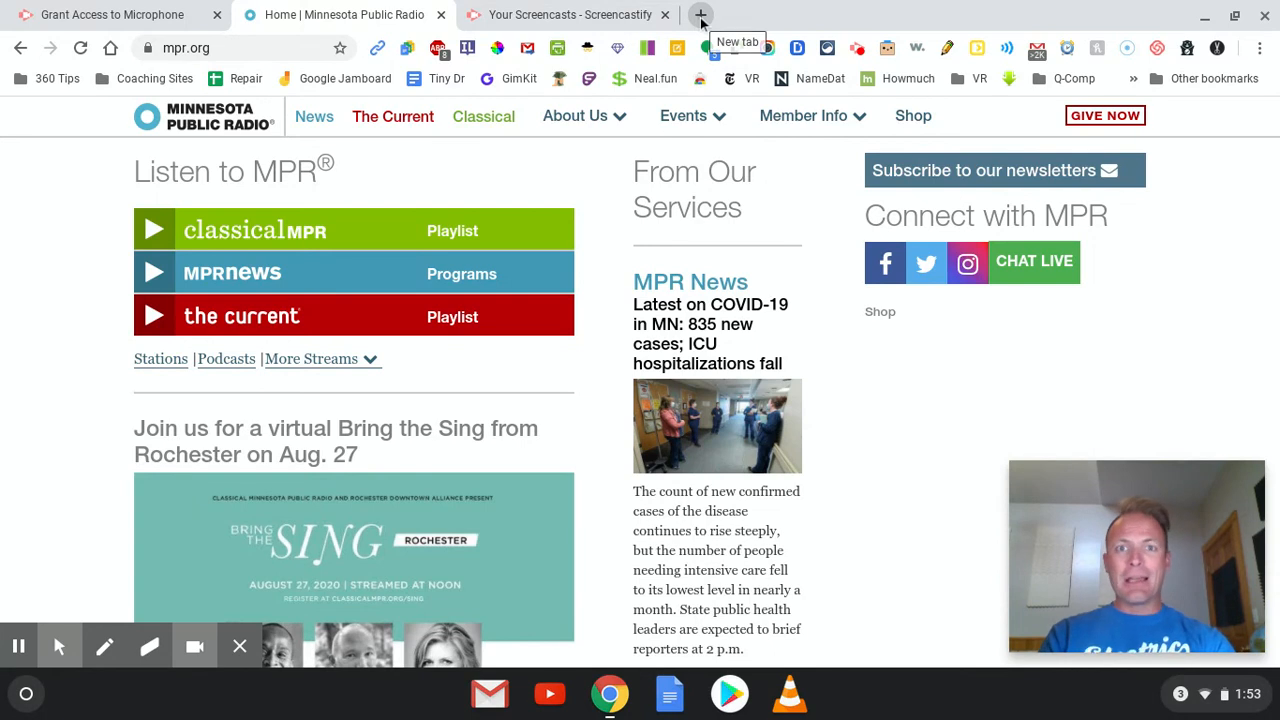
- Search Google for 'screen cast o matic' and open the Screencast-O-Matic Launcher Web Store result
left_click(700, 14)
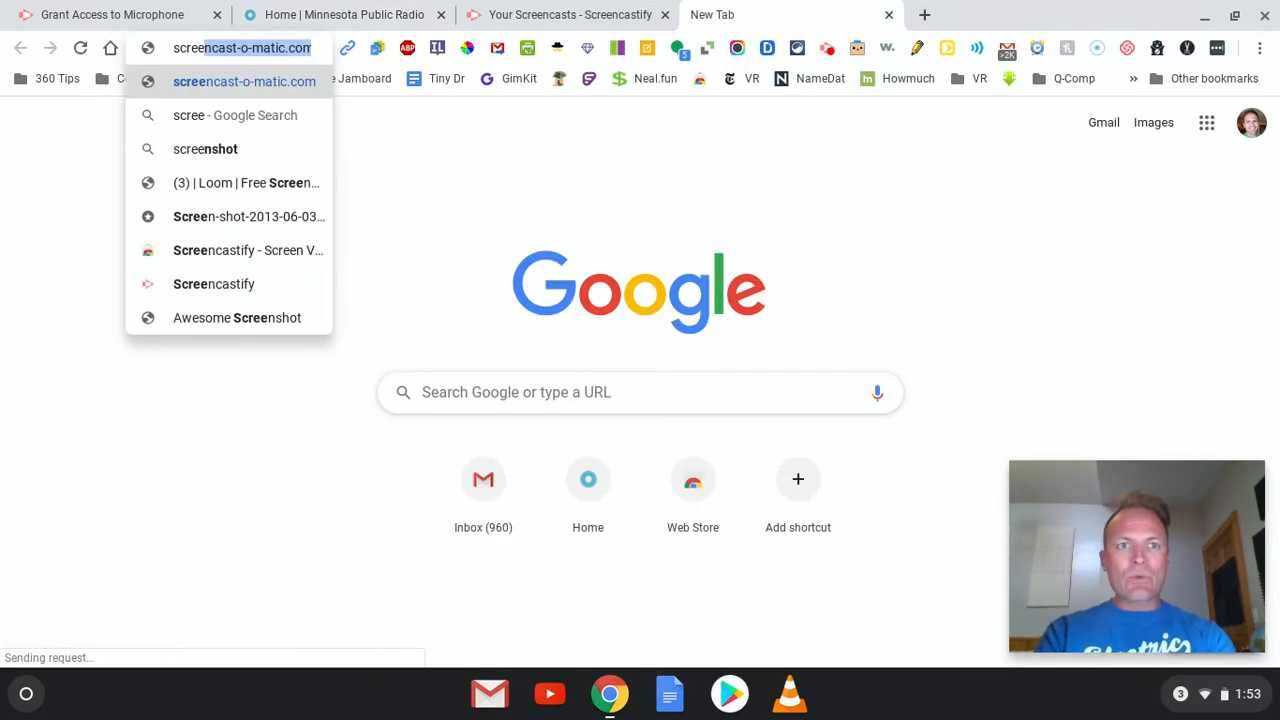
type("screen cast o matic")
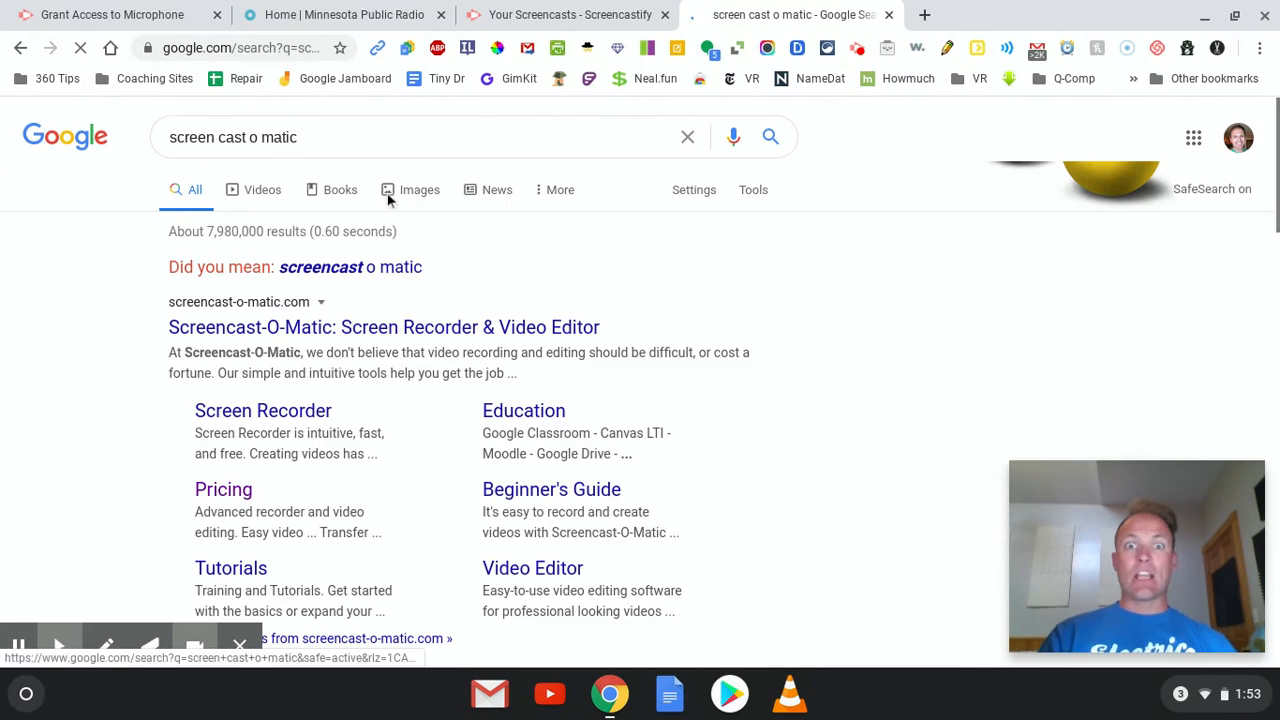
scroll("down", 3)
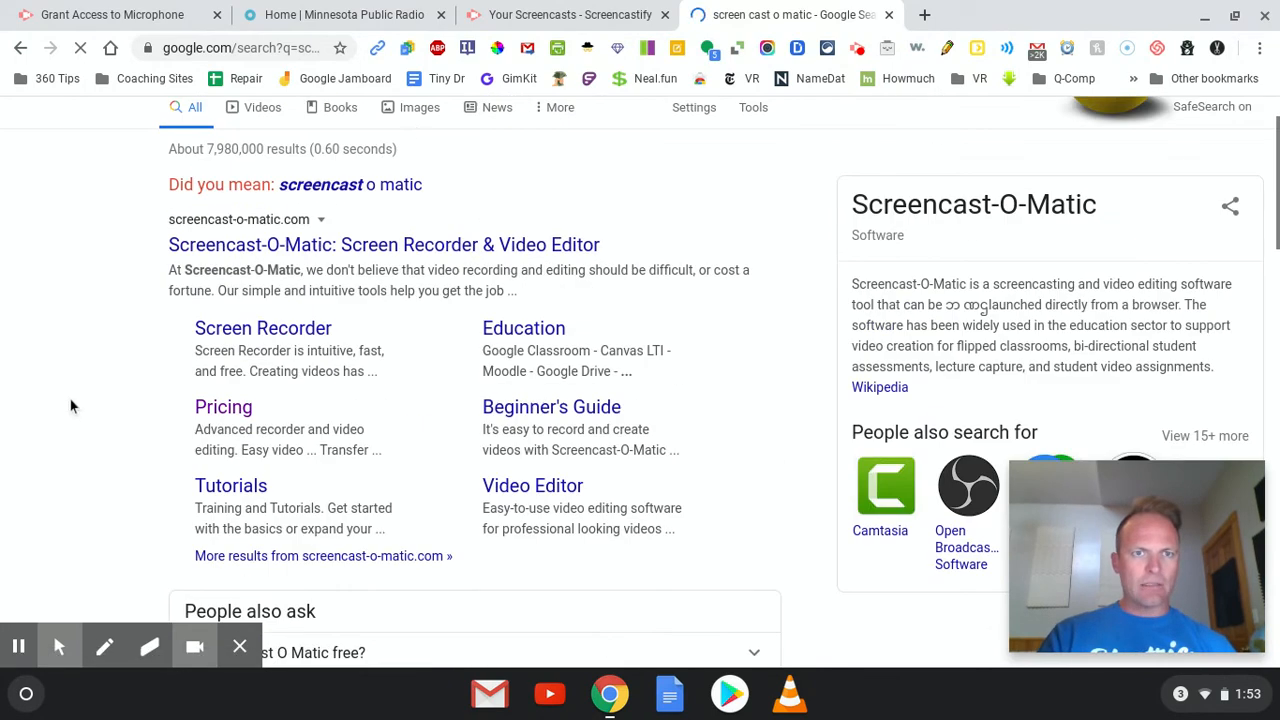
scroll("down", 3)
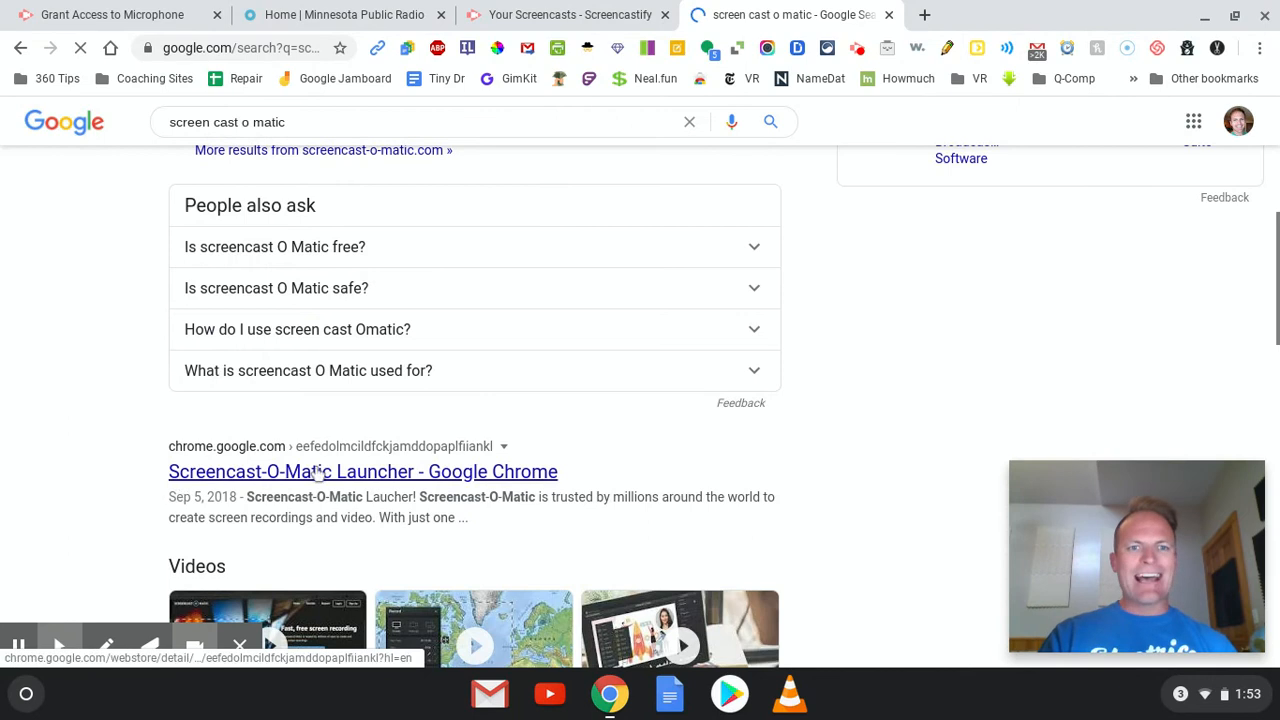
scroll("down", 3)
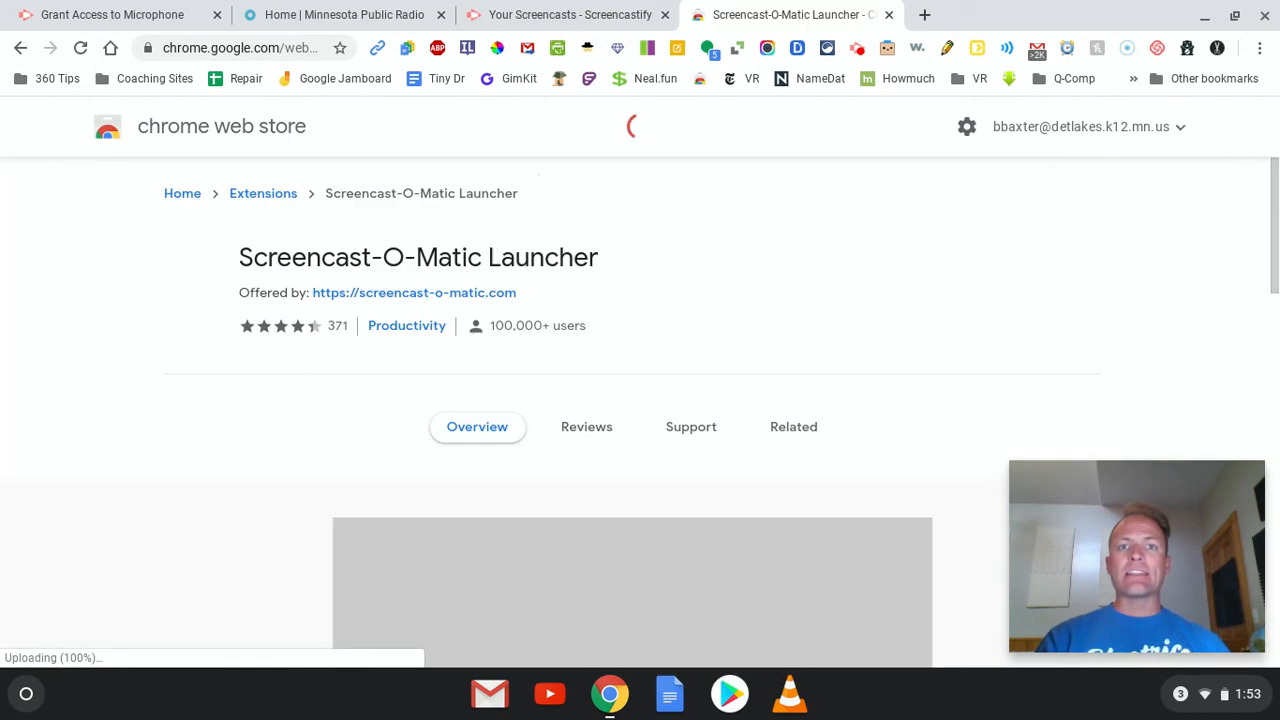
left_click(1009, 258)
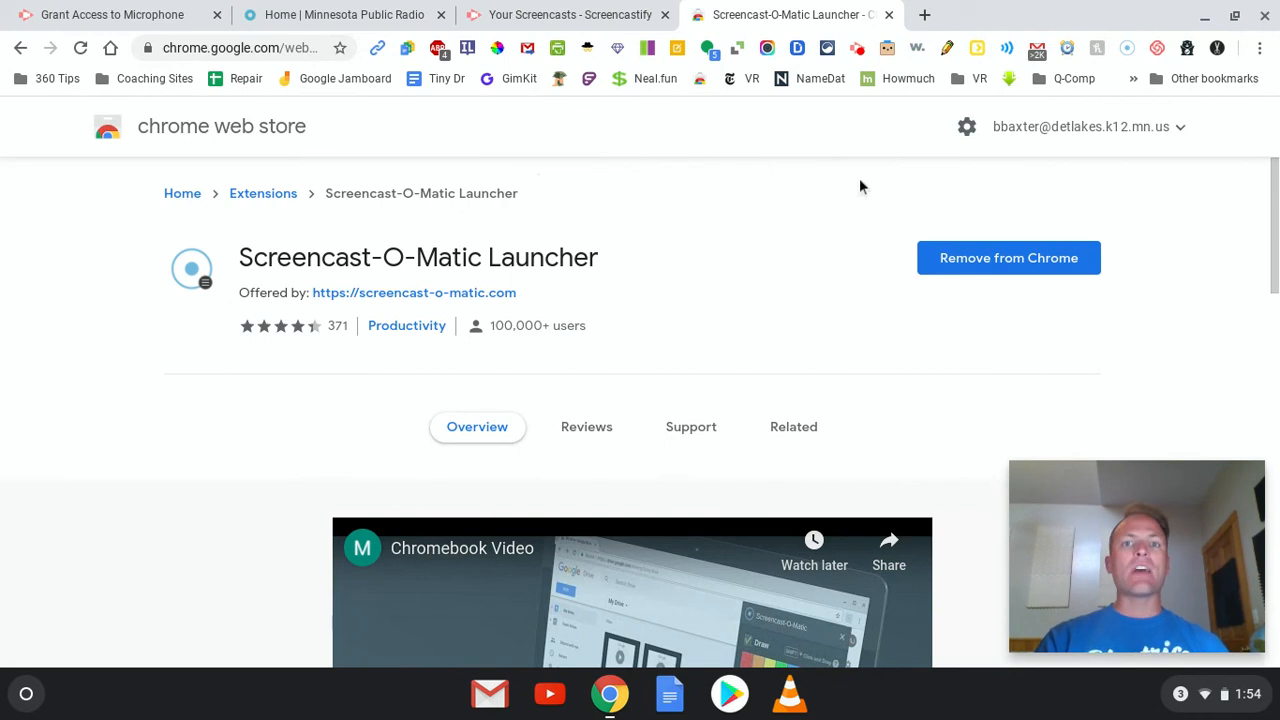
- Switch back to the Minnesota Public Radio tab
left_click(345, 15)
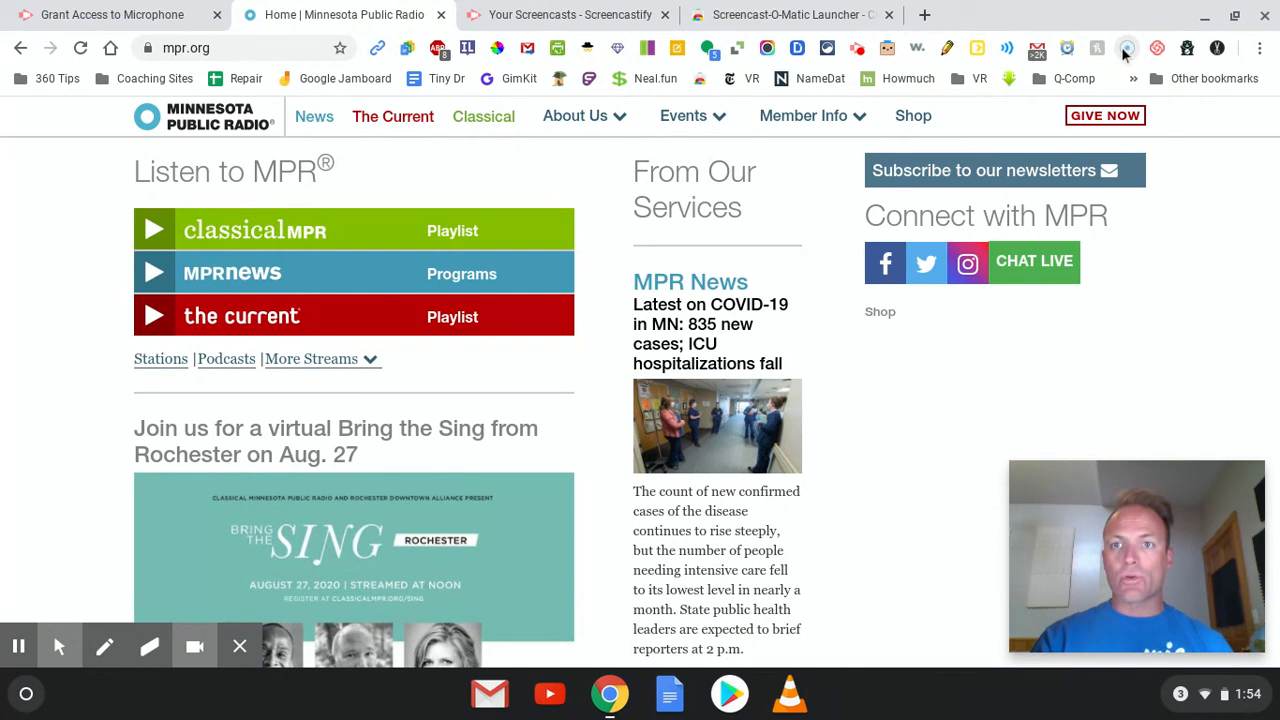
mouse_move(1120, 48)
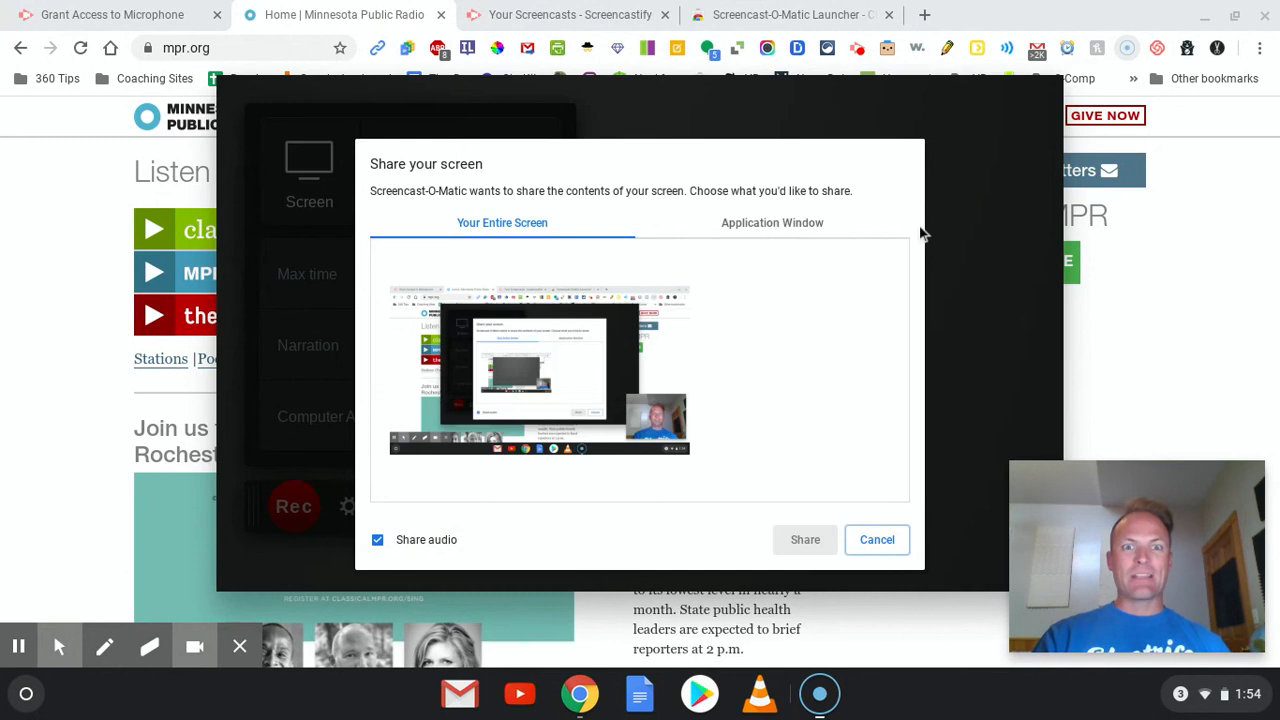
- Choose 'Your Entire Screen' in the Share your screen dialog and confirm with Share
left_click(538, 370)
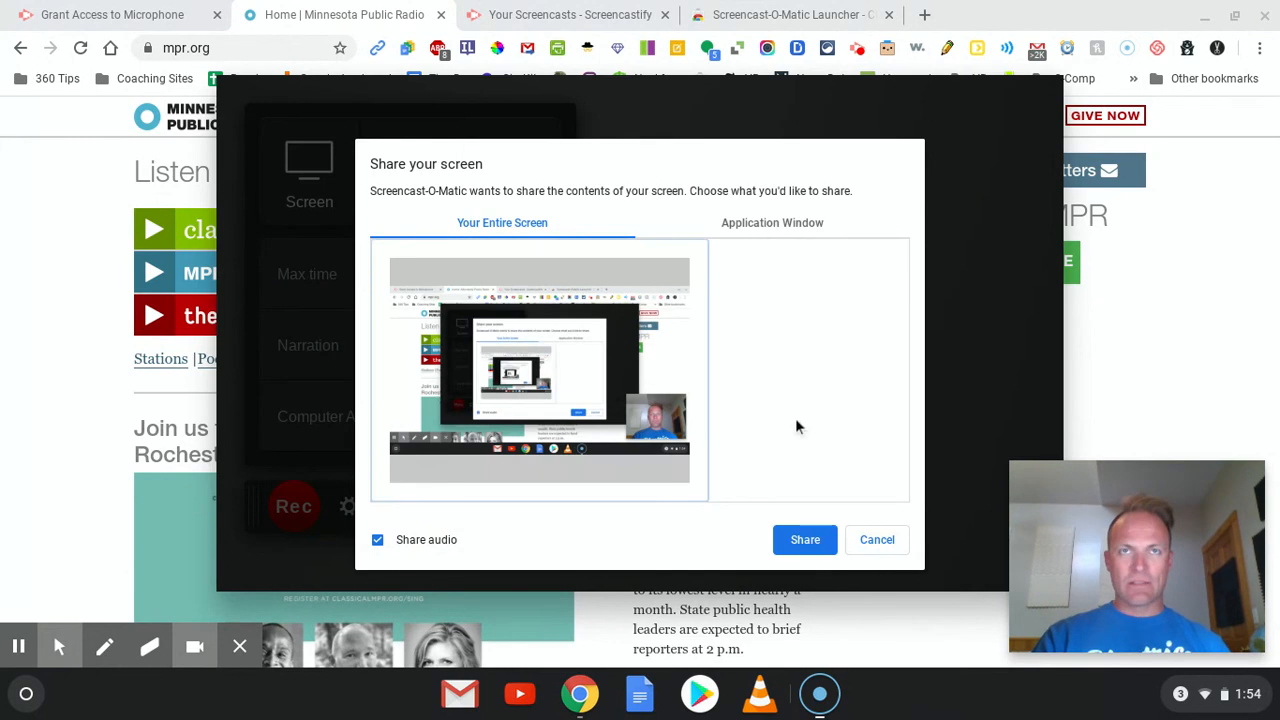
mouse_move(805, 540)
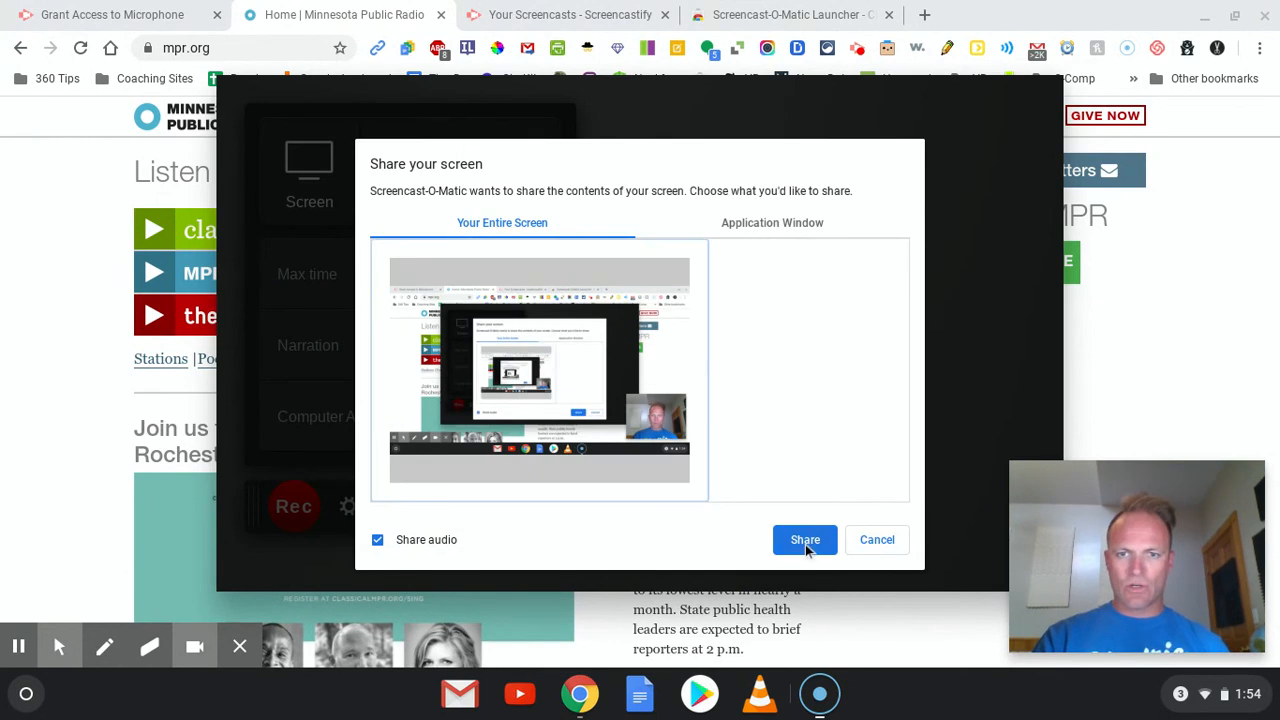
left_click(804, 540)
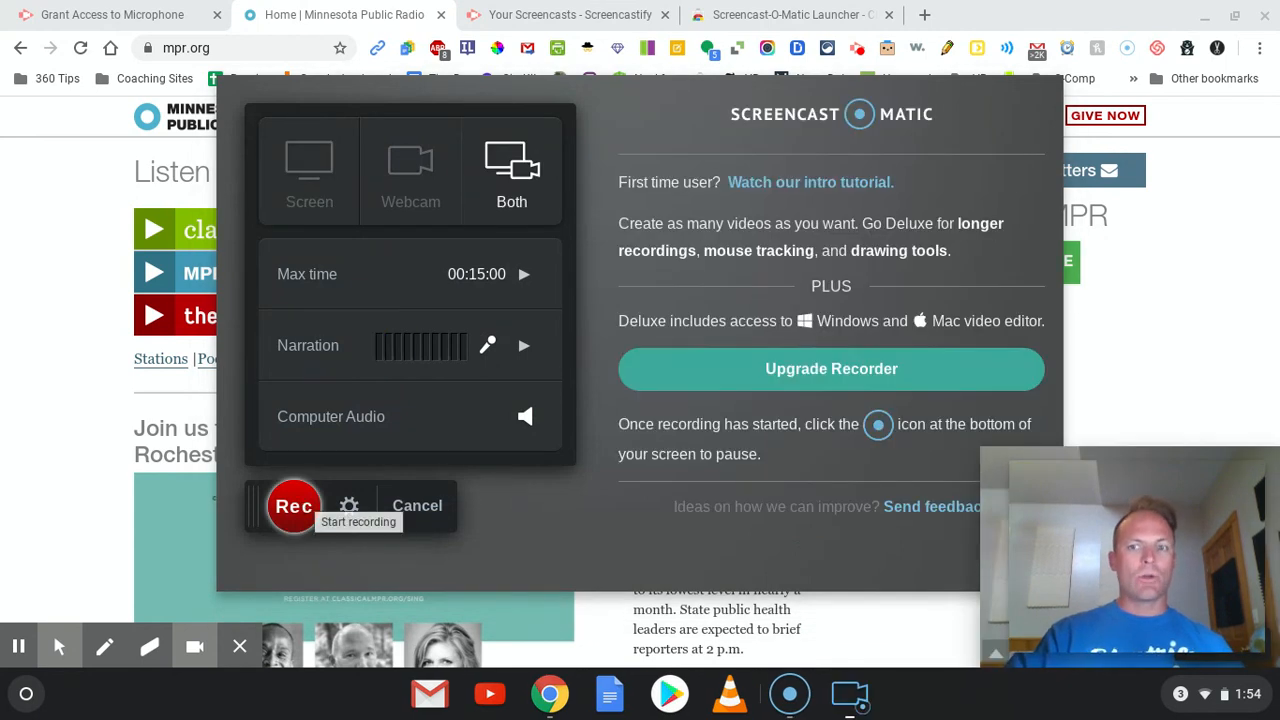
- Start a Screencast-O-Matic recording with 'Both' screen and webcam via Rec
left_click(293, 506)
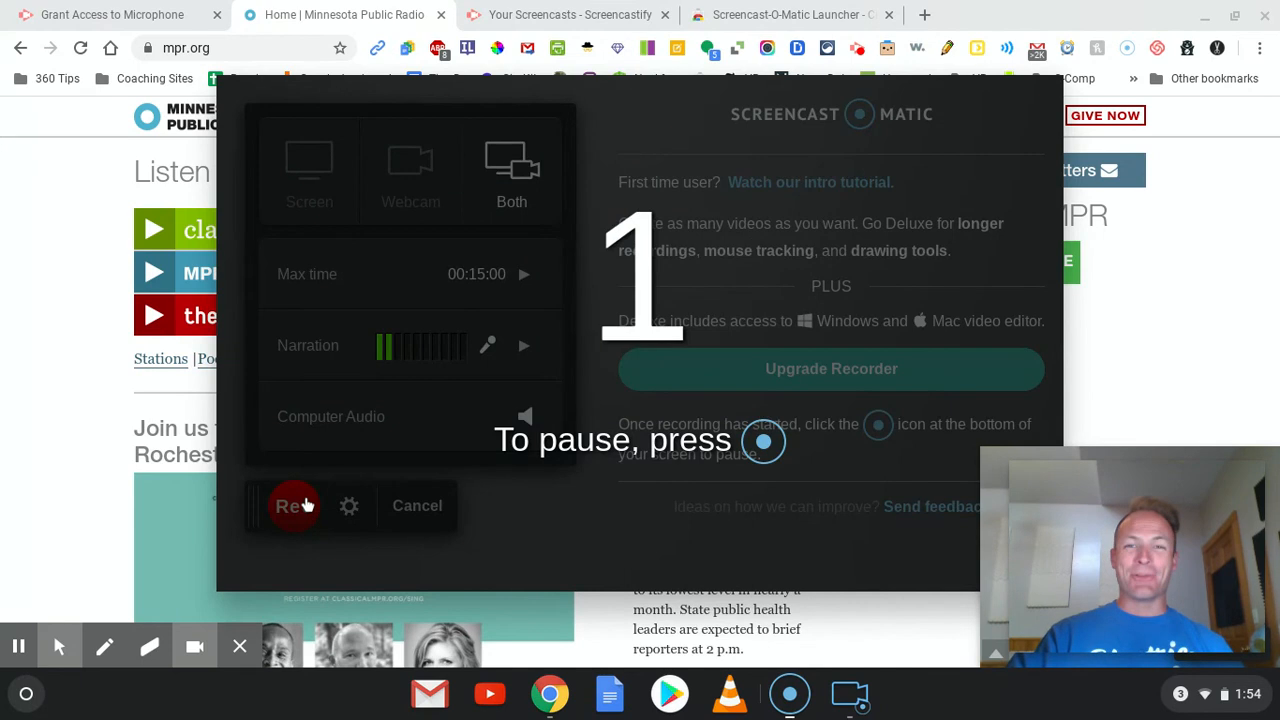
left_click(293, 505)
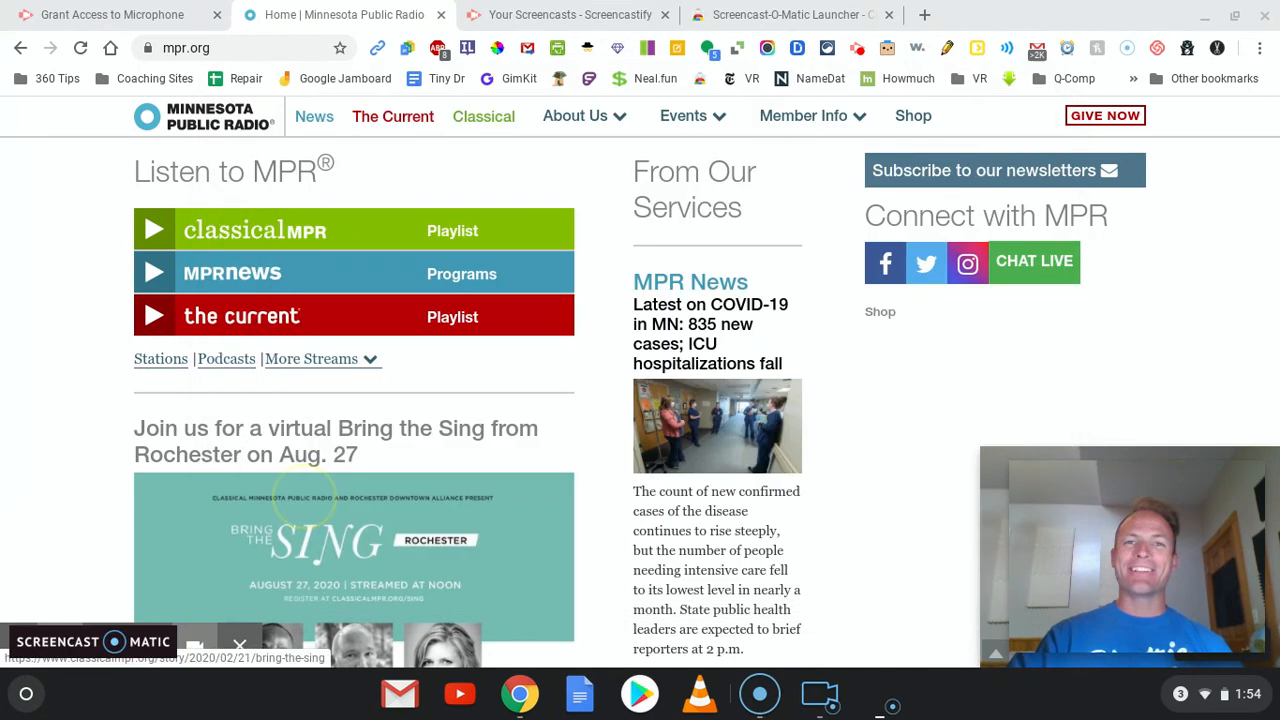